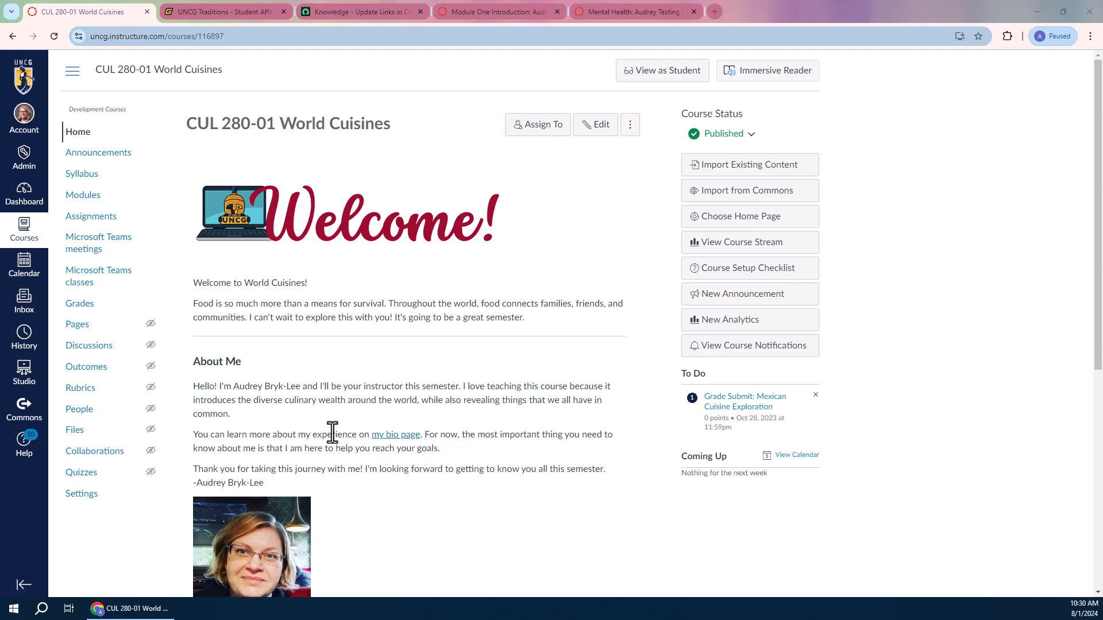
# Step: Open Settings for CUL 280-01 World Cuisines and launch Validate Links in Content
pyautogui.click(81, 493)
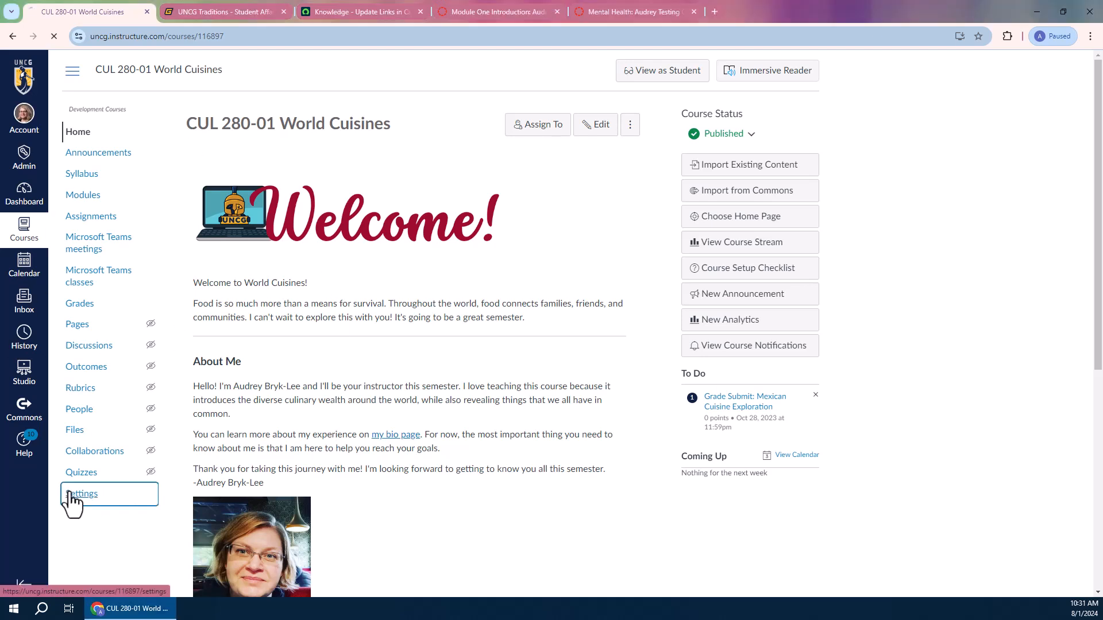
pyautogui.click(81, 493)
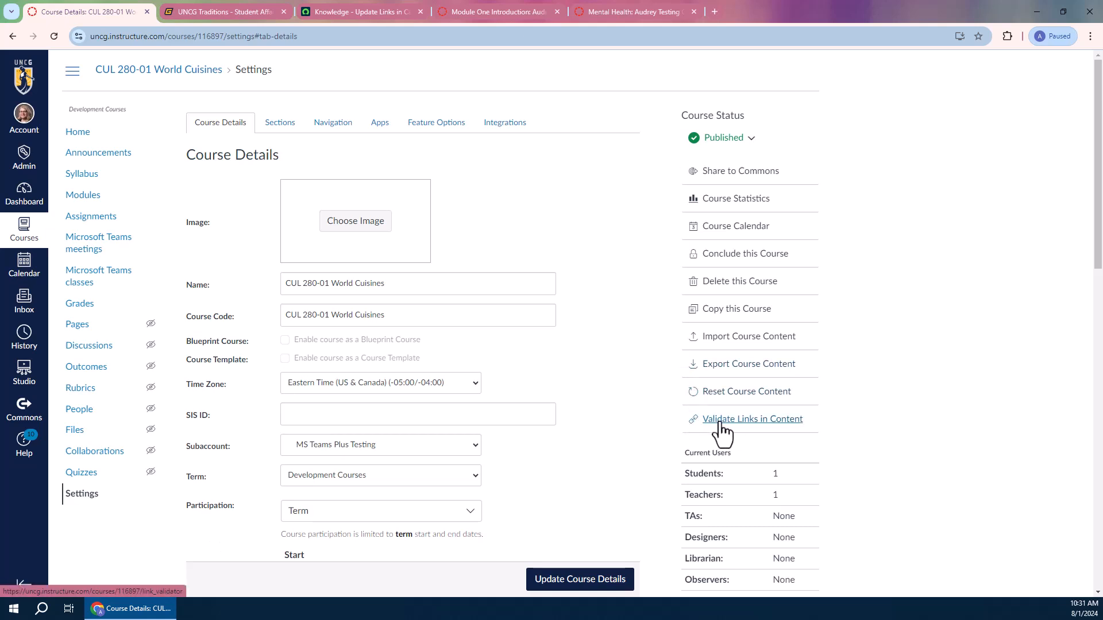
pyautogui.click(752, 419)
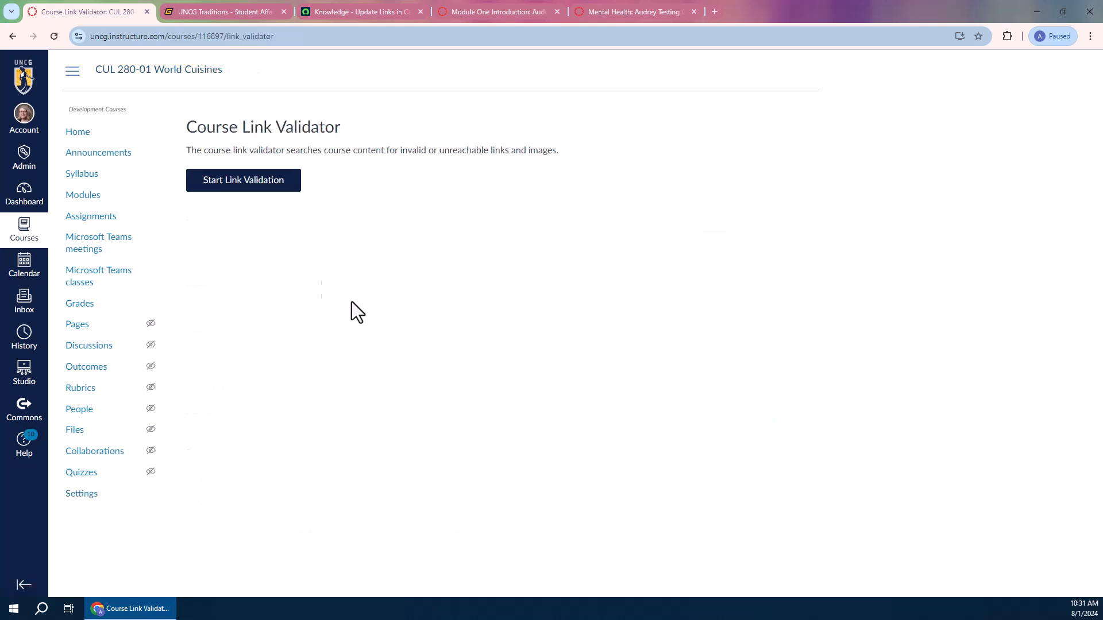
# Step: Run link validation, scroll the 15 broken links, and open the Meet the G page
pyautogui.click(243, 180)
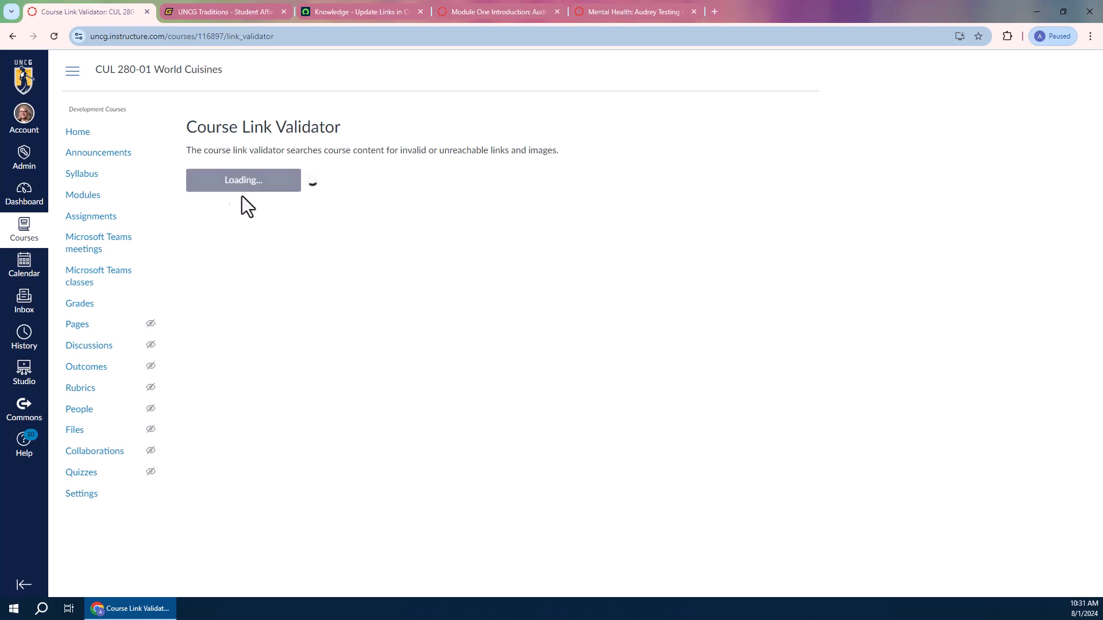
pyautogui.moveTo(772, 275)
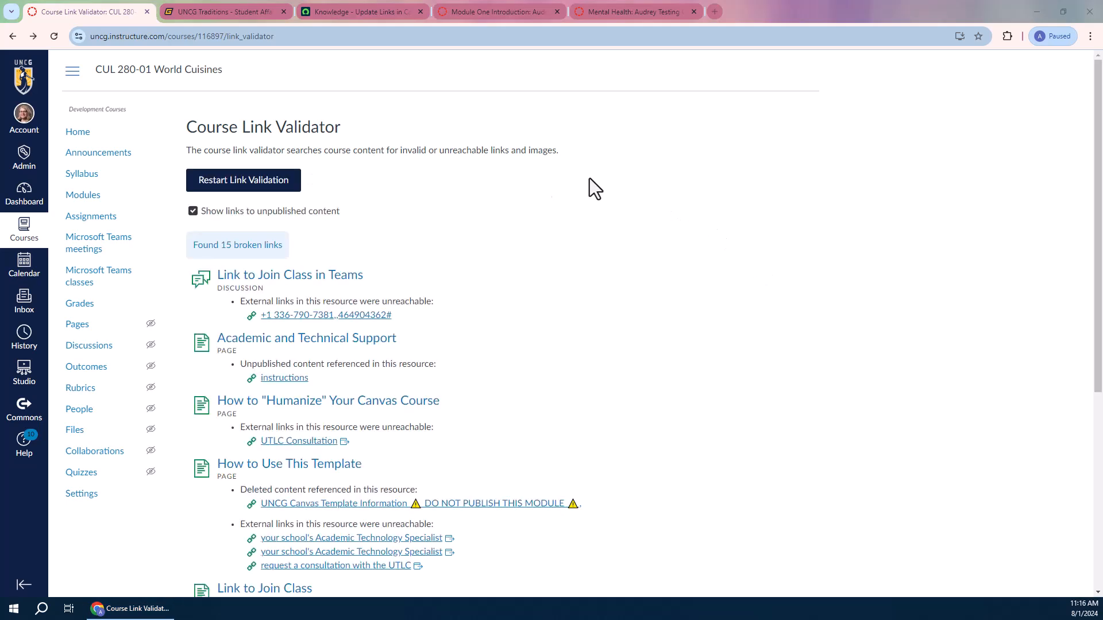
pyautogui.moveTo(318, 267)
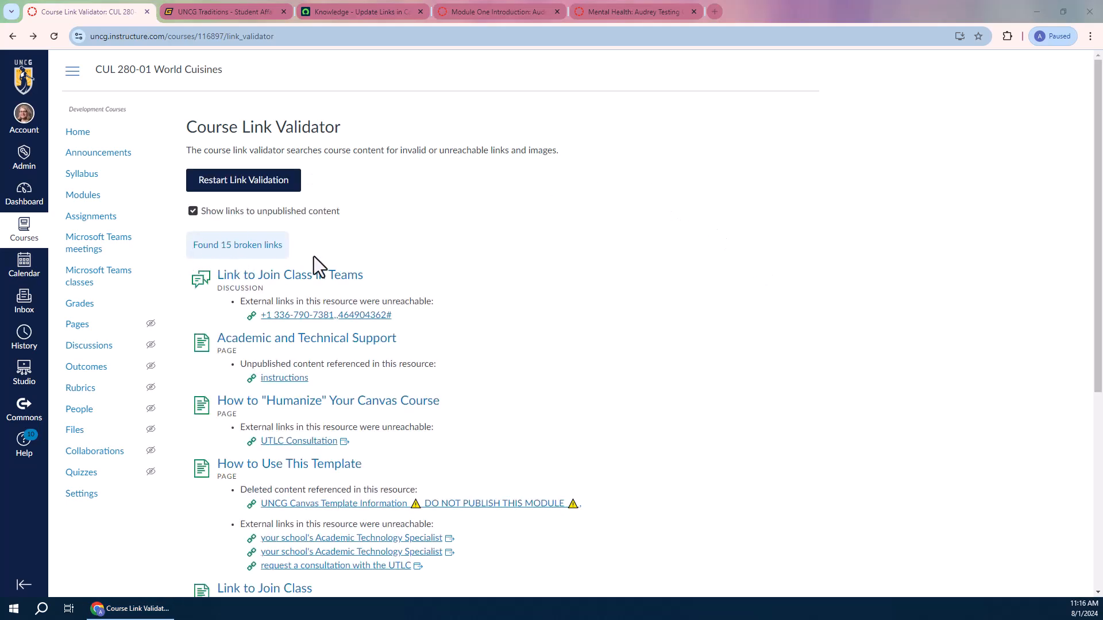
pyautogui.scroll(-3)
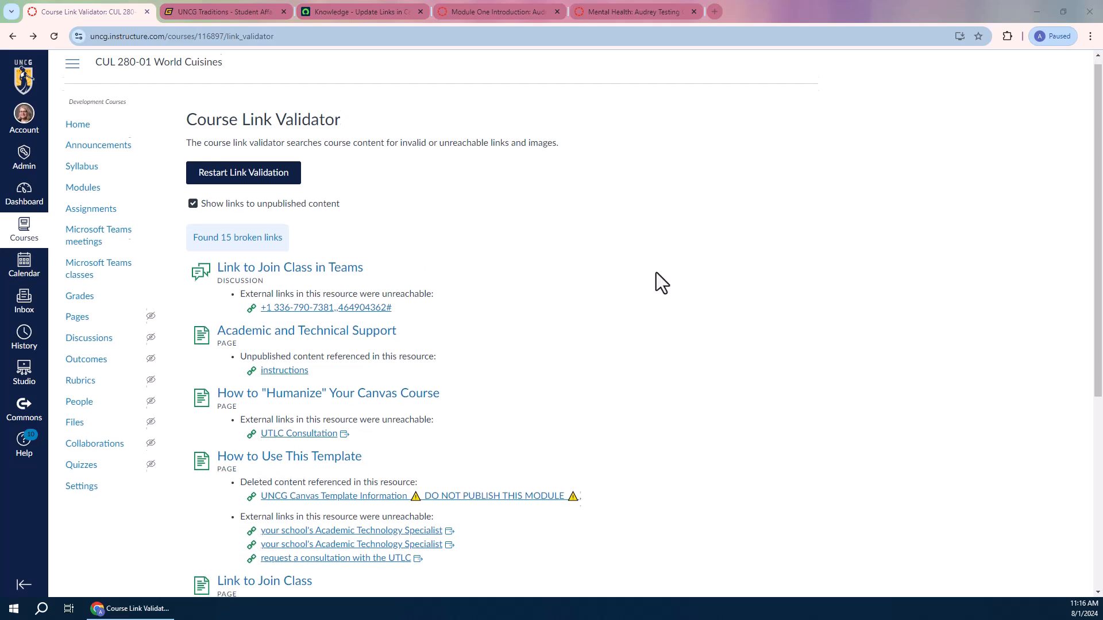
pyautogui.scroll(-3)
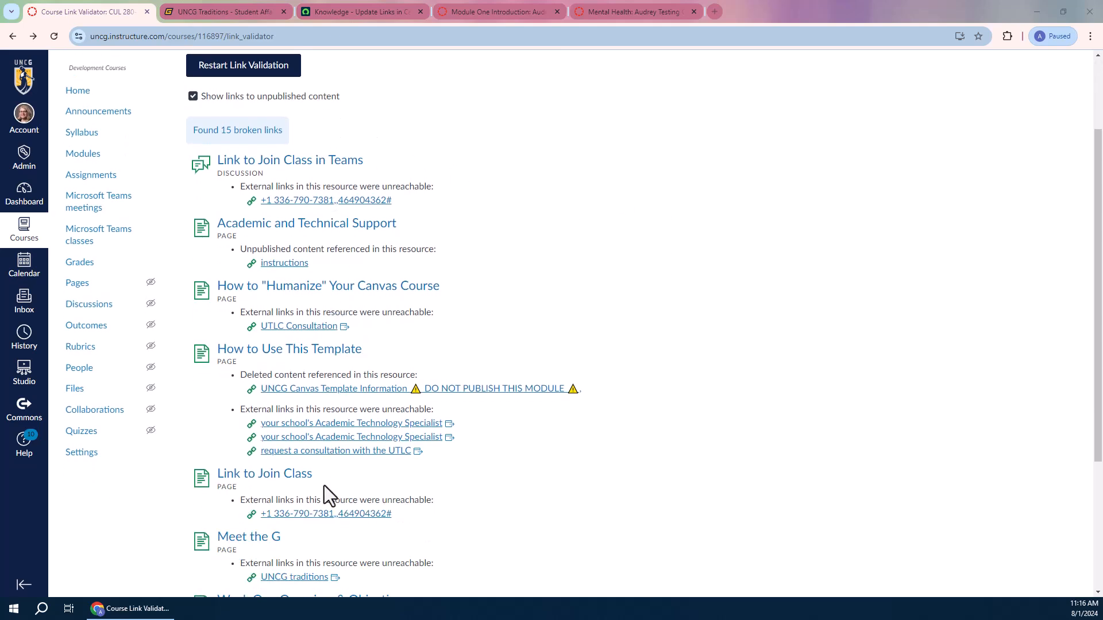
pyautogui.scroll(-3)
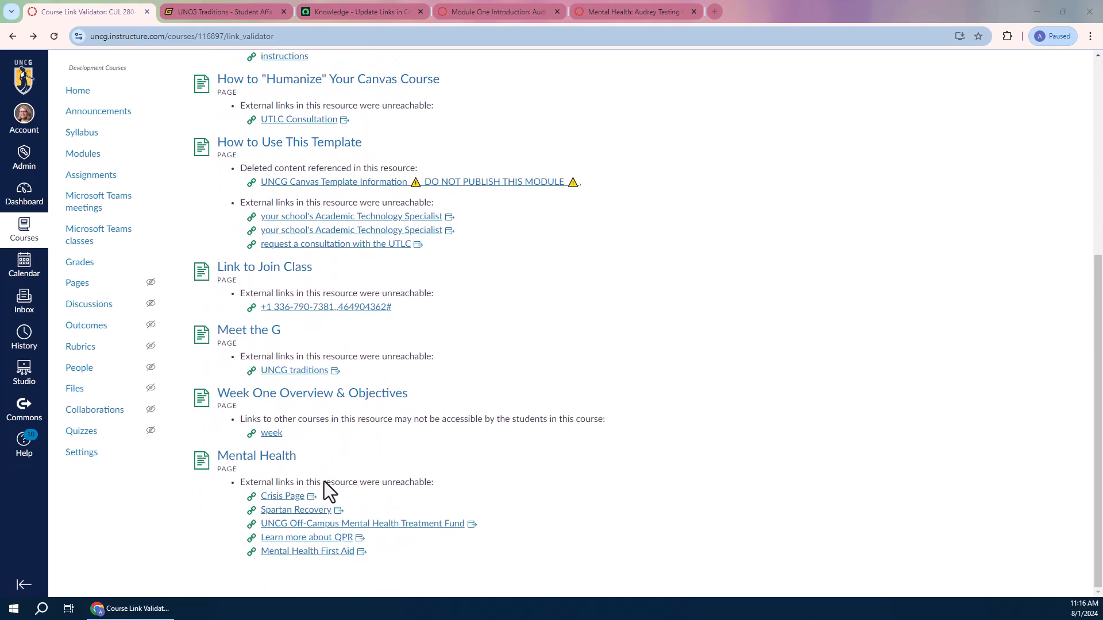
pyautogui.click(249, 329)
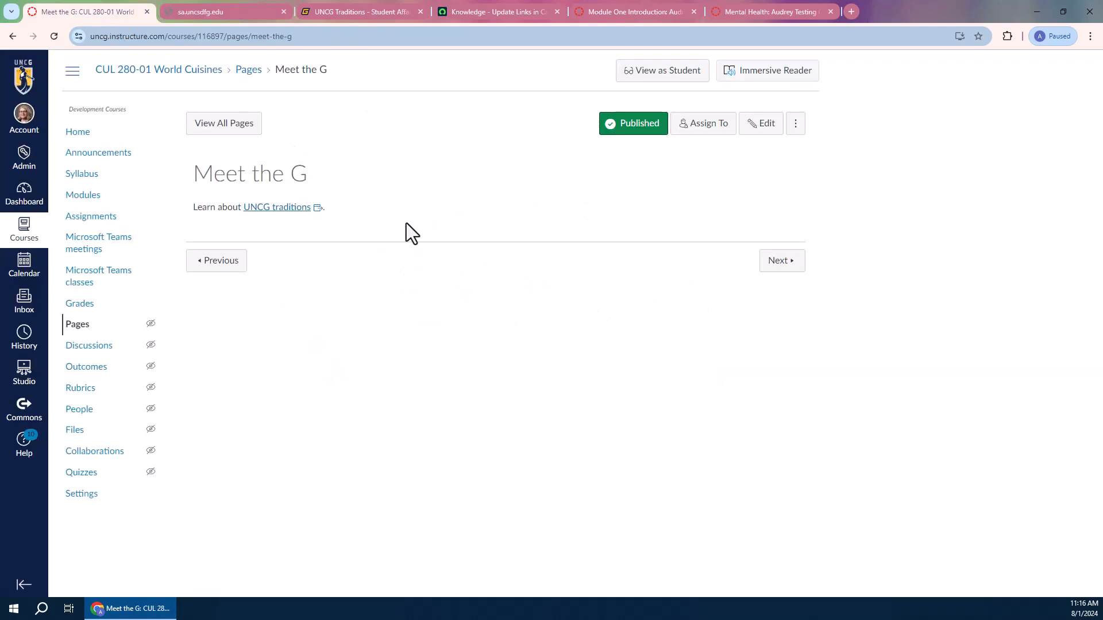
pyautogui.moveTo(763, 134)
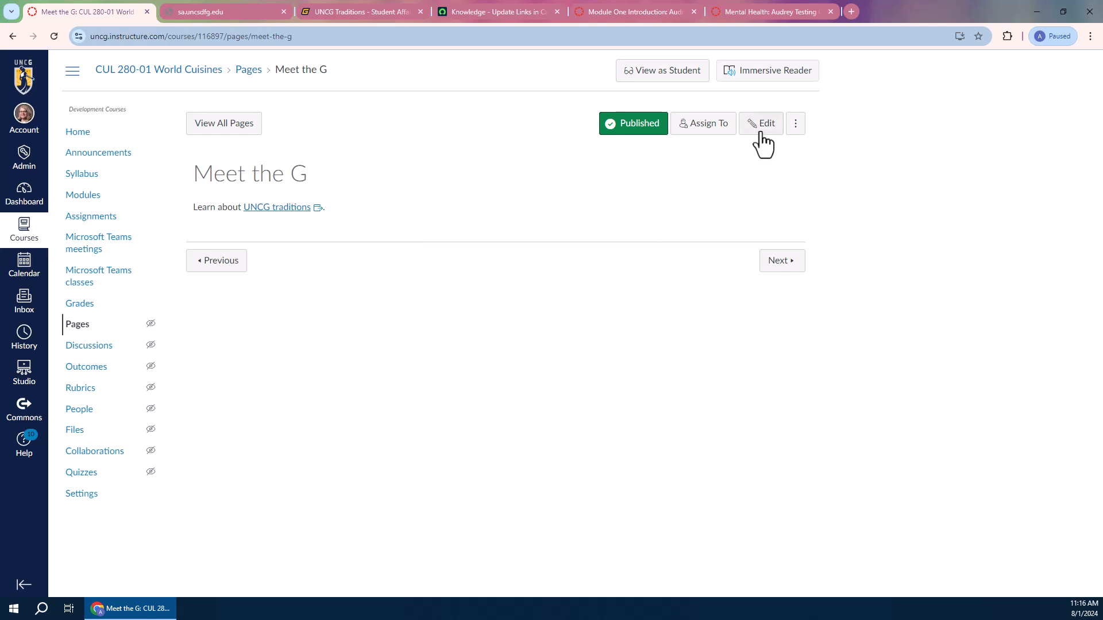
# Step: Edit Meet the G, open the UNCG traditions link's options, and select its address
pyautogui.click(760, 123)
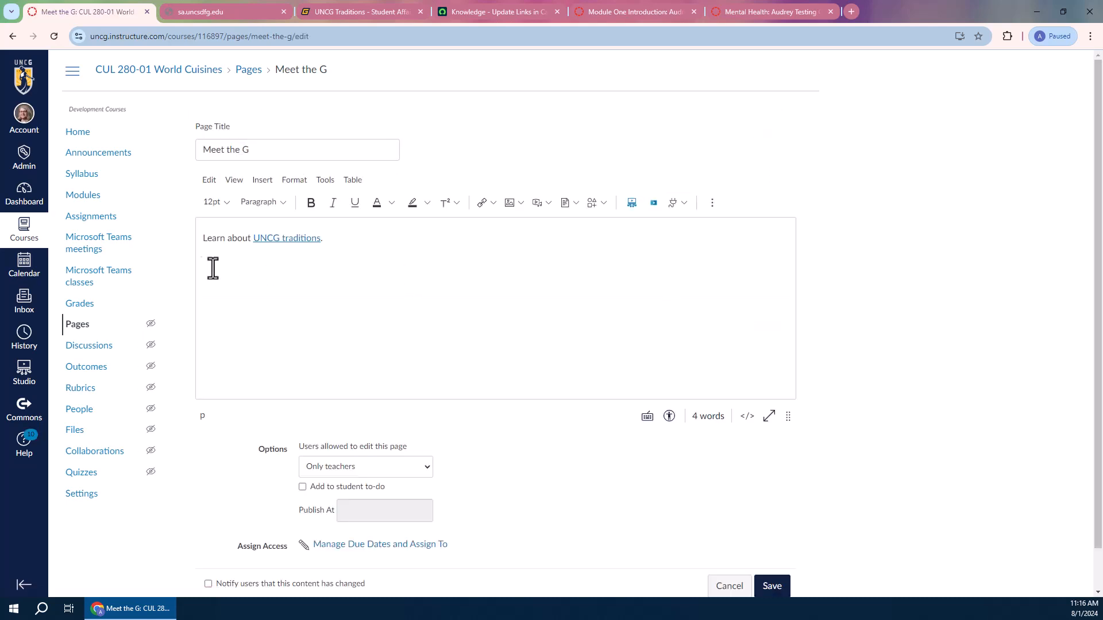
pyautogui.click(286, 238)
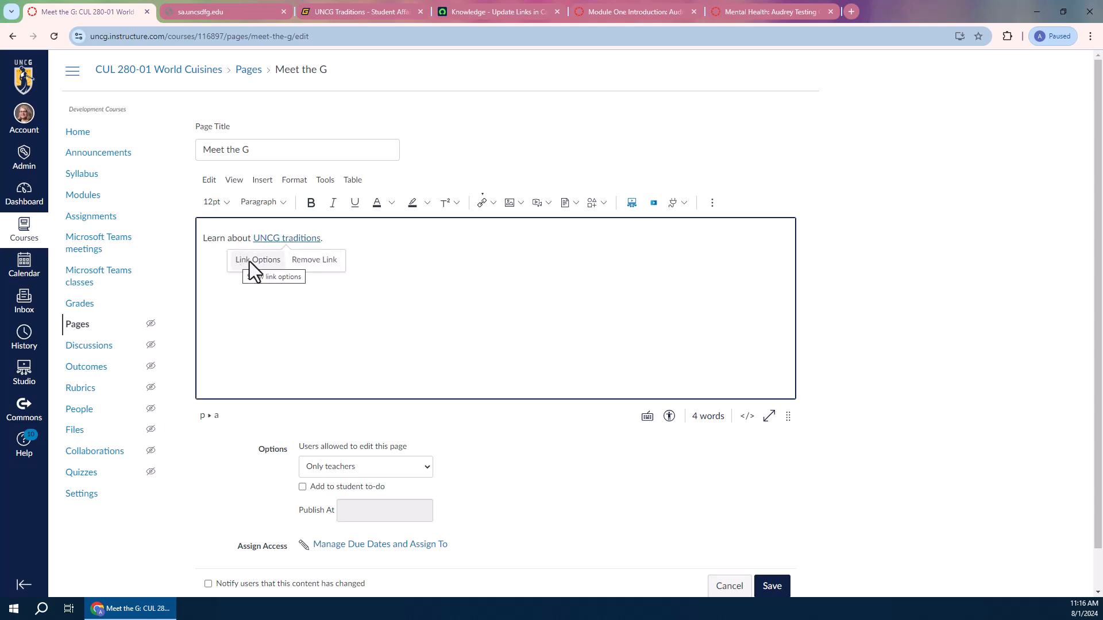
pyautogui.click(257, 260)
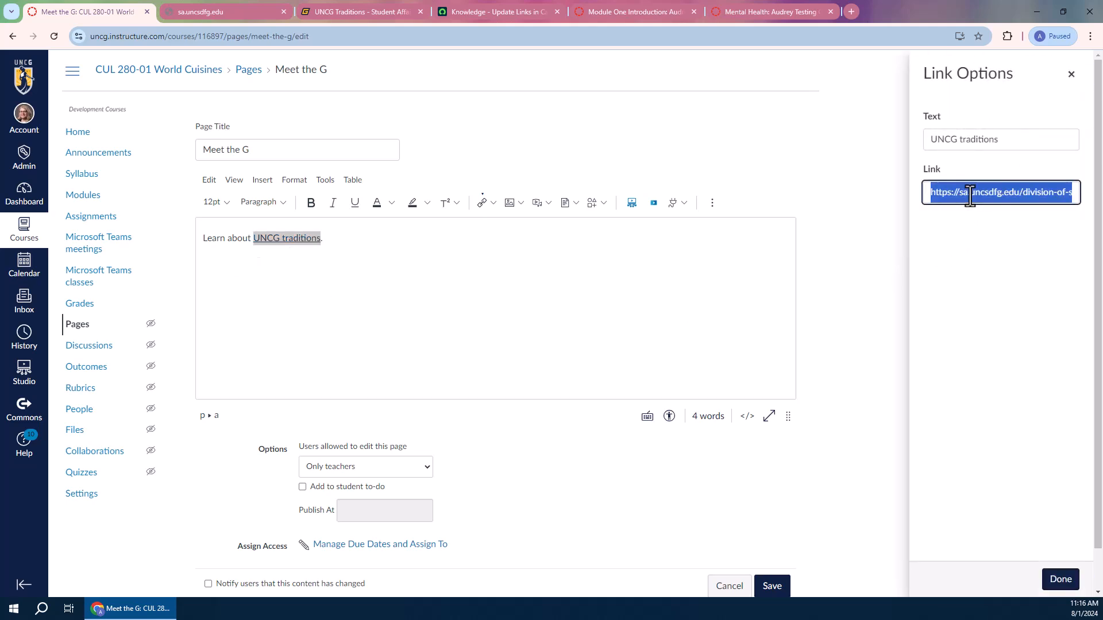
pyautogui.click(358, 12)
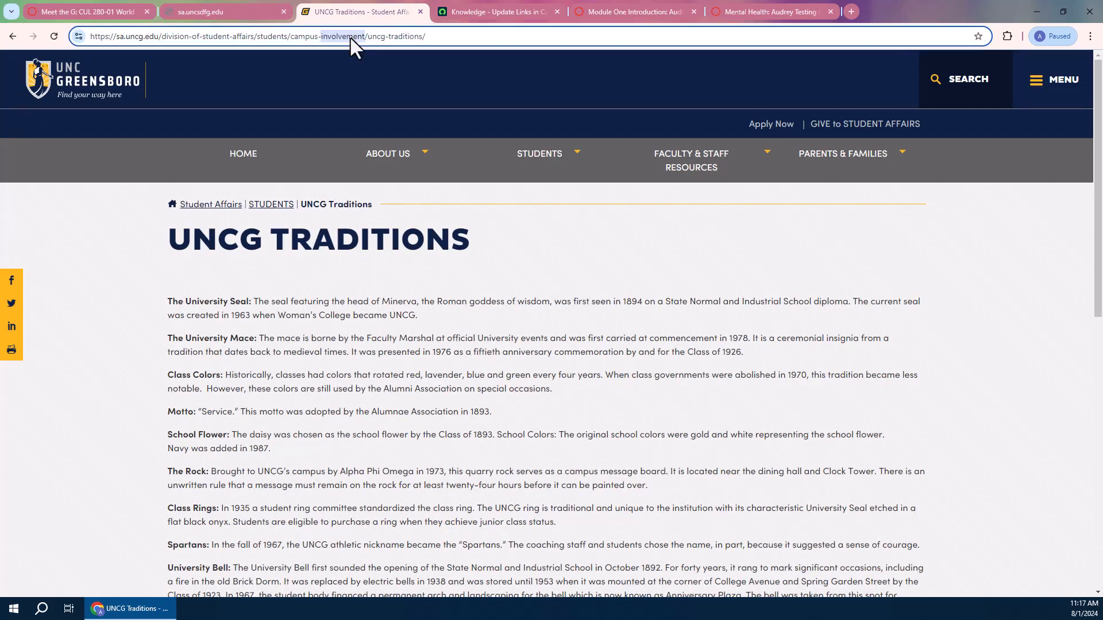
# Step: Copy the UNCG Traditions page URL into the link and save Meet the G
pyautogui.rightClick(352, 37)
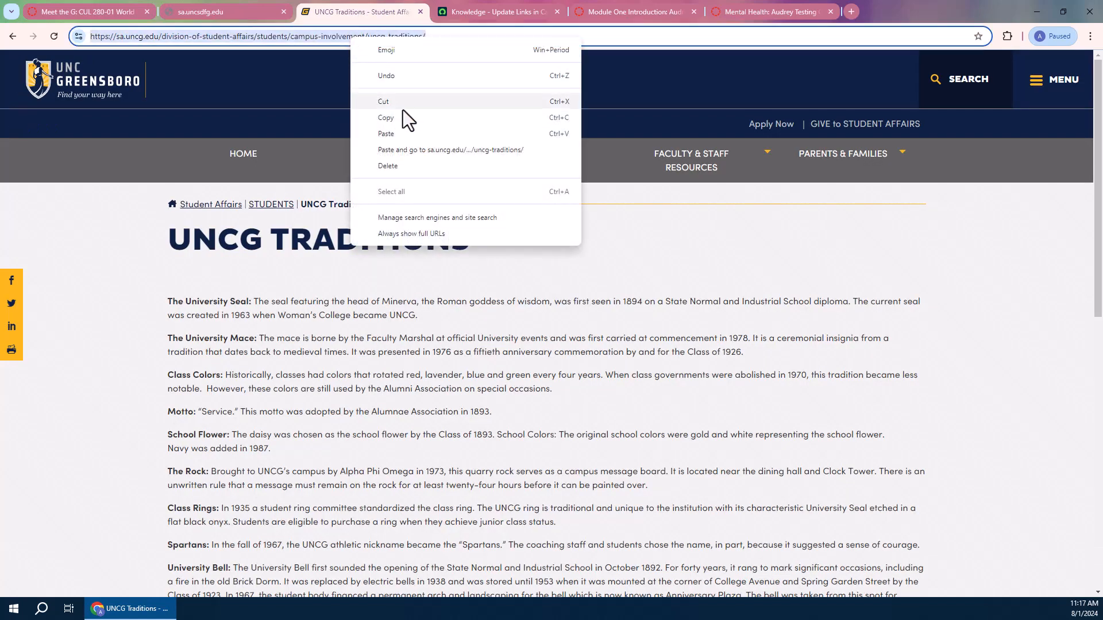
pyautogui.click(84, 11)
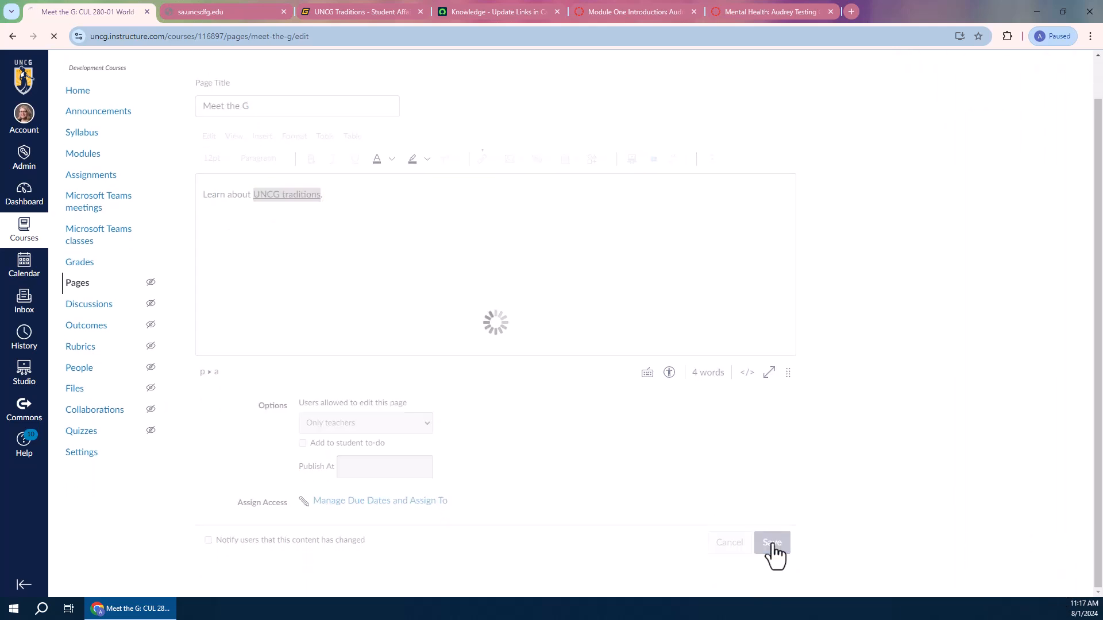
pyautogui.click(771, 542)
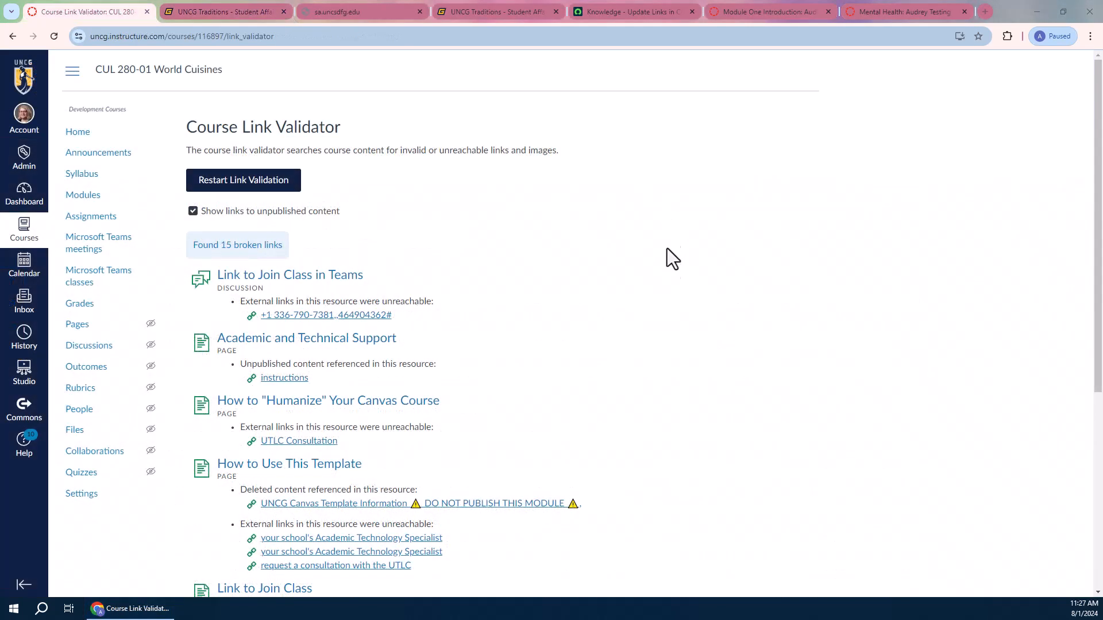
# Step: Scroll the validator results down to the Meet the G entry
pyautogui.scroll(-3)
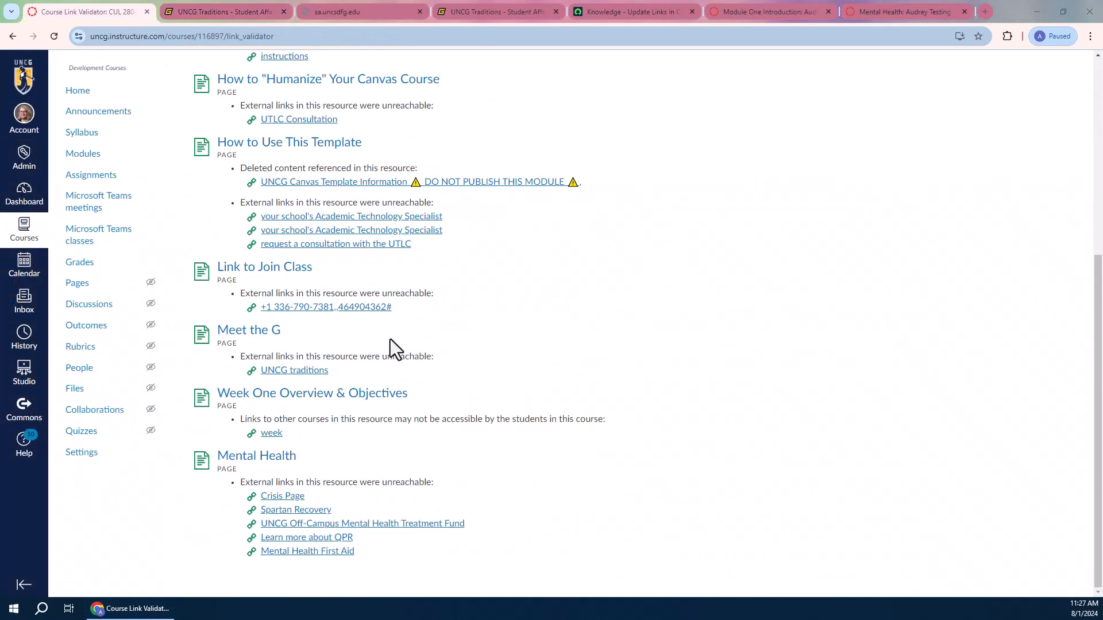
pyautogui.moveTo(453, 580)
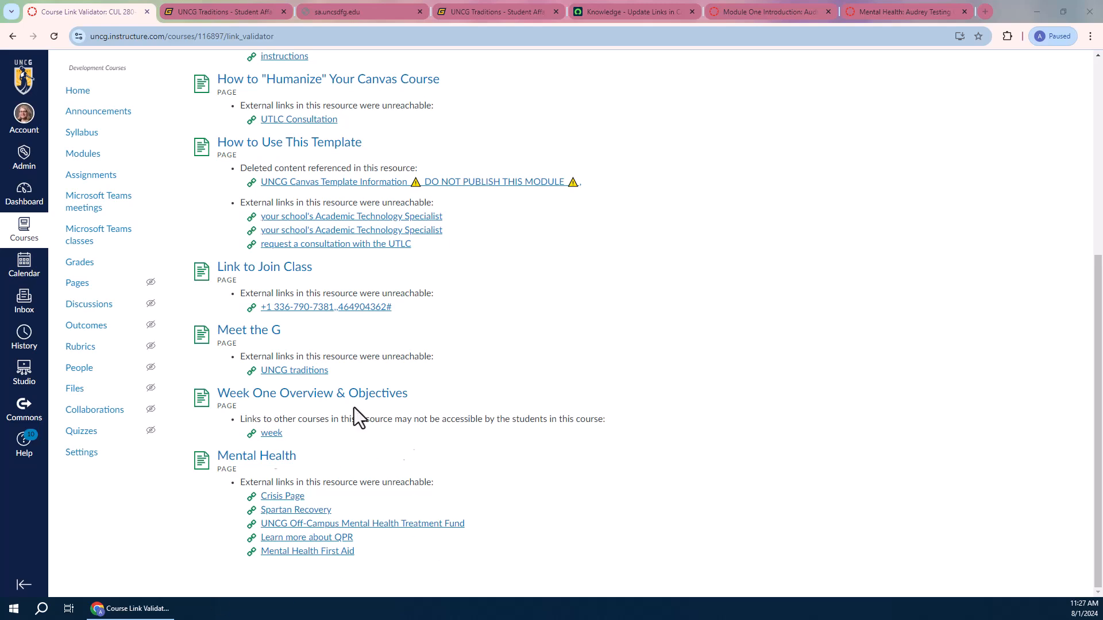
pyautogui.moveTo(435, 610)
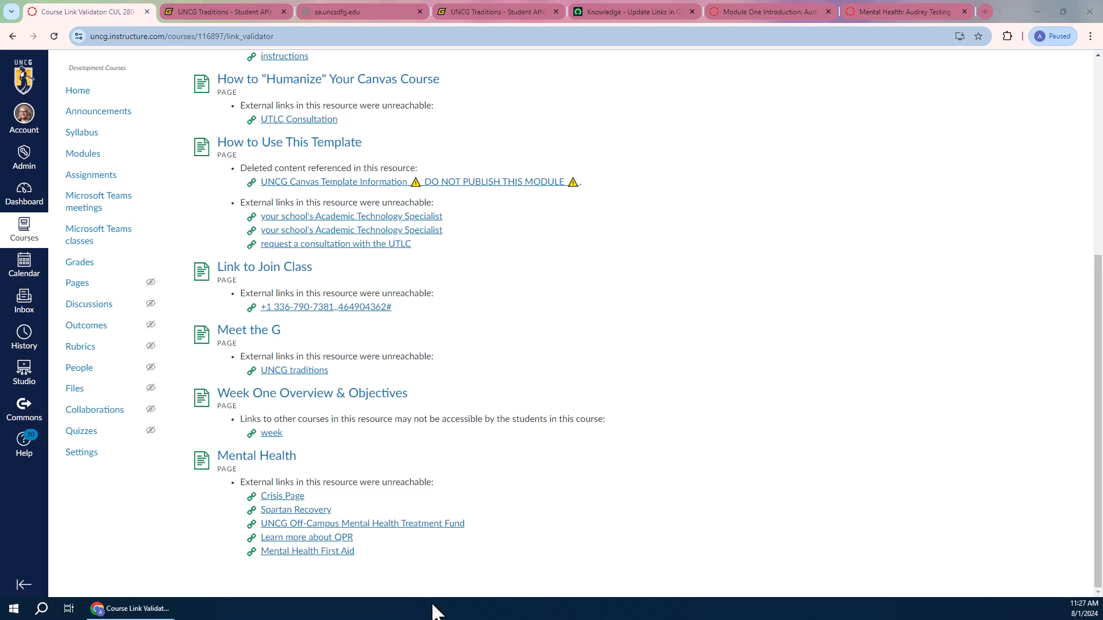
pyautogui.moveTo(412, 566)
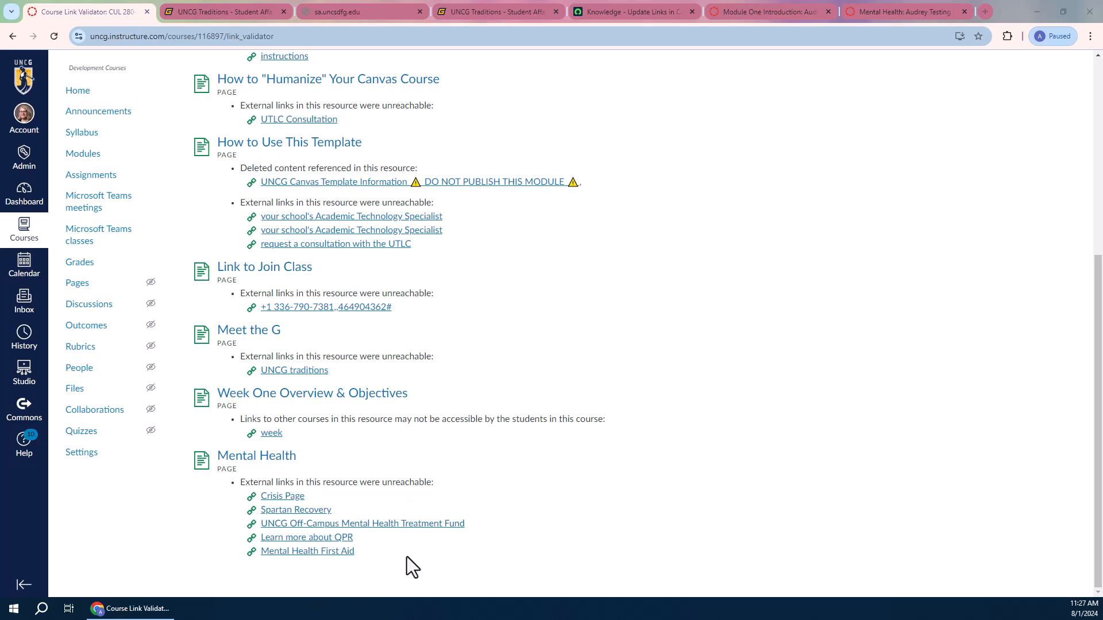
pyautogui.moveTo(576, 593)
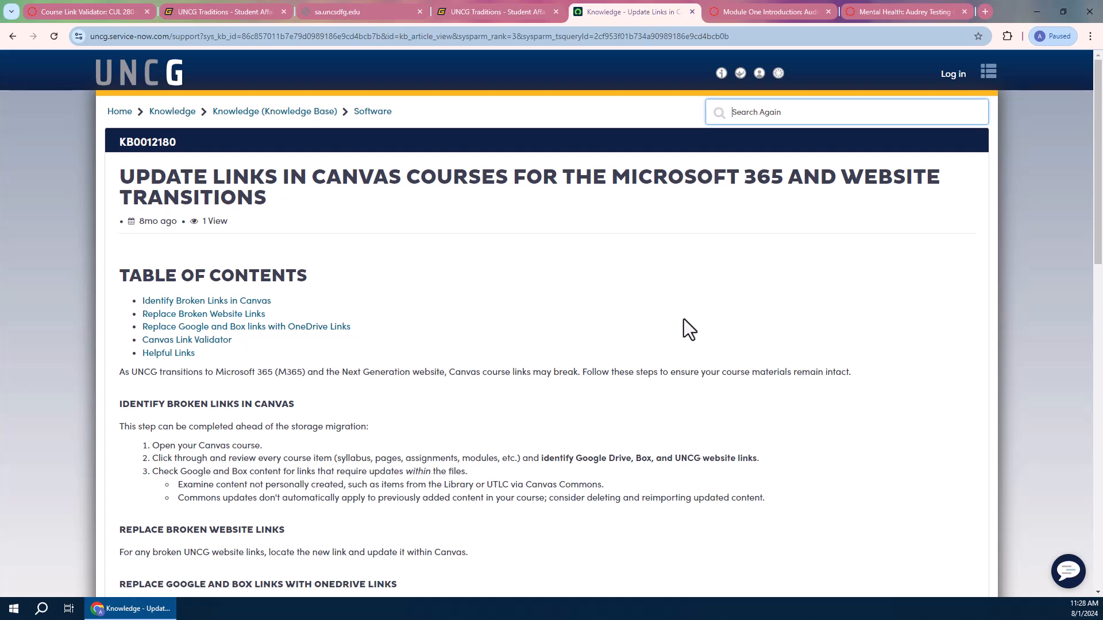
pyautogui.moveTo(385, 312)
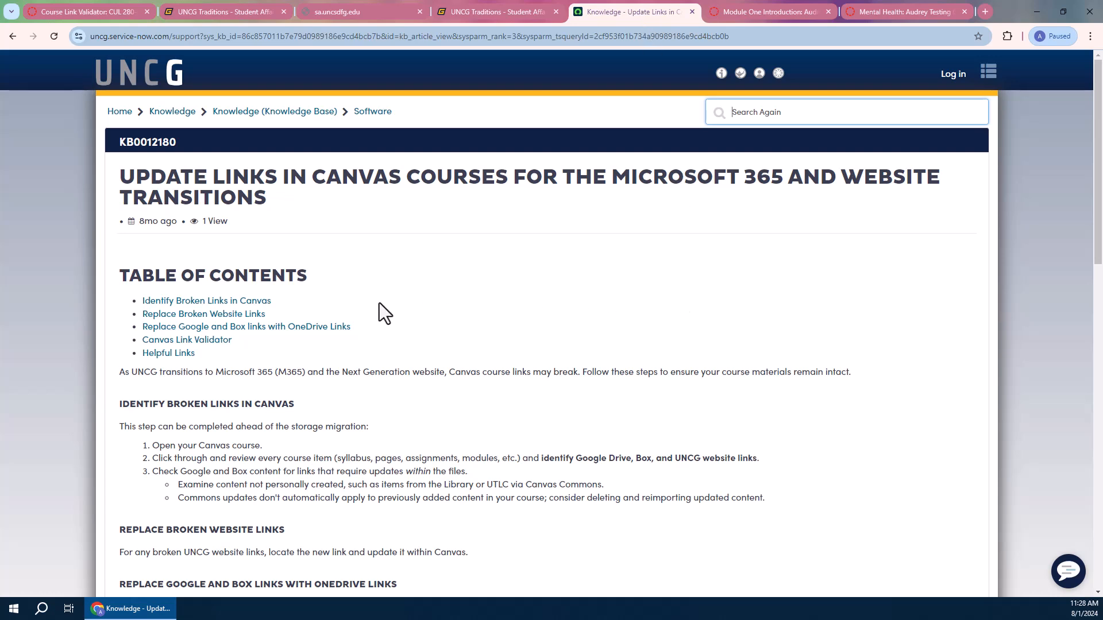
pyautogui.moveTo(427, 334)
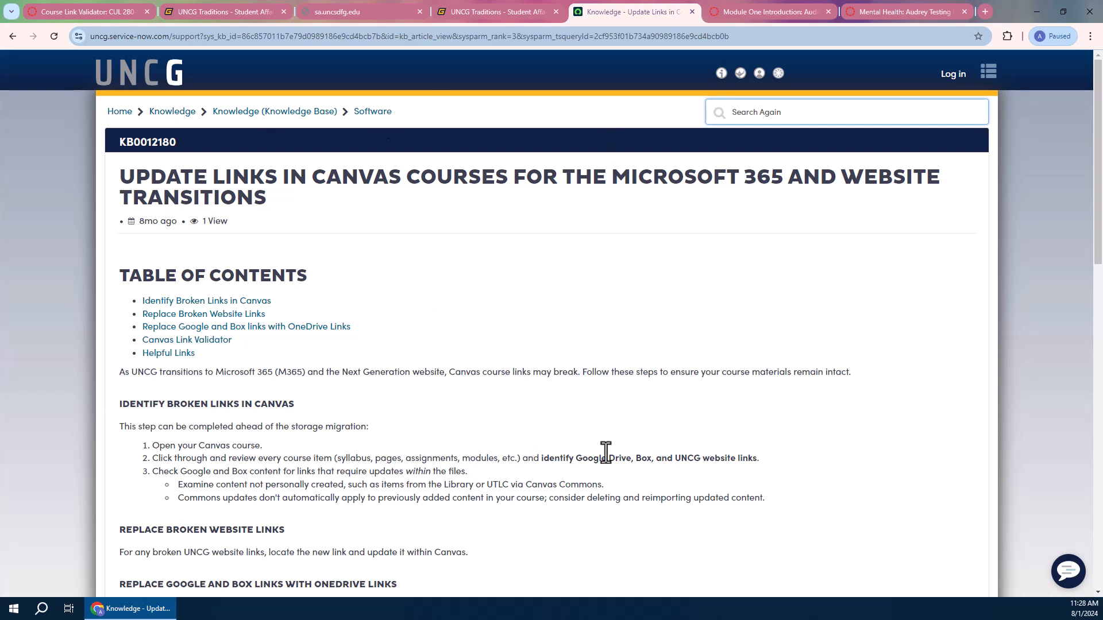
# Step: Scroll through the Update Links in Canvas Courses article to its helpful links section
pyautogui.scroll(-3)
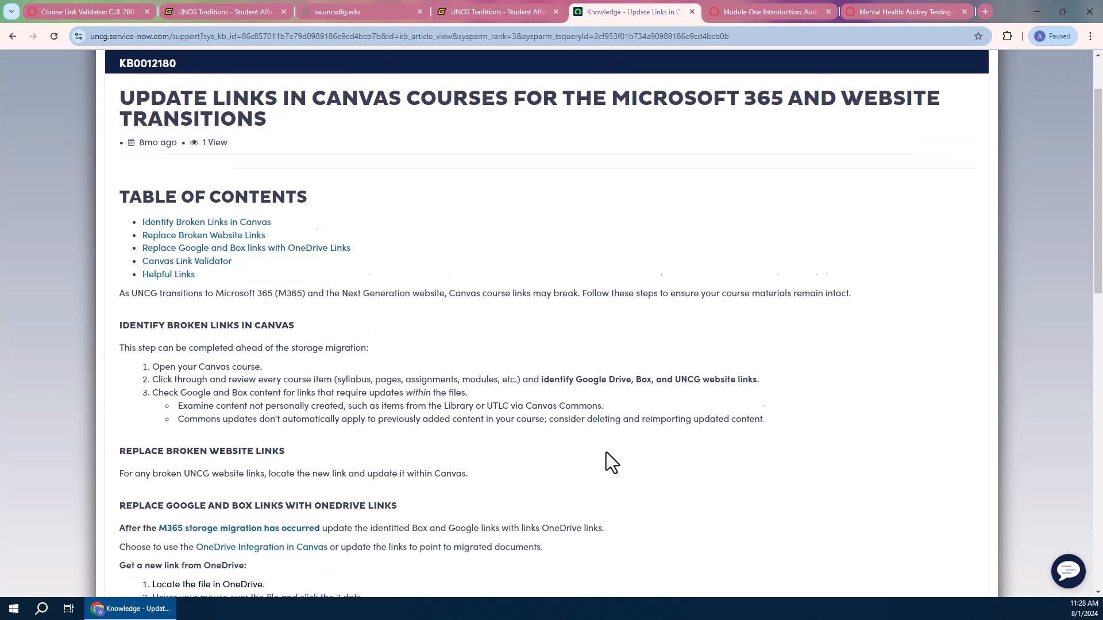
pyautogui.scroll(-3)
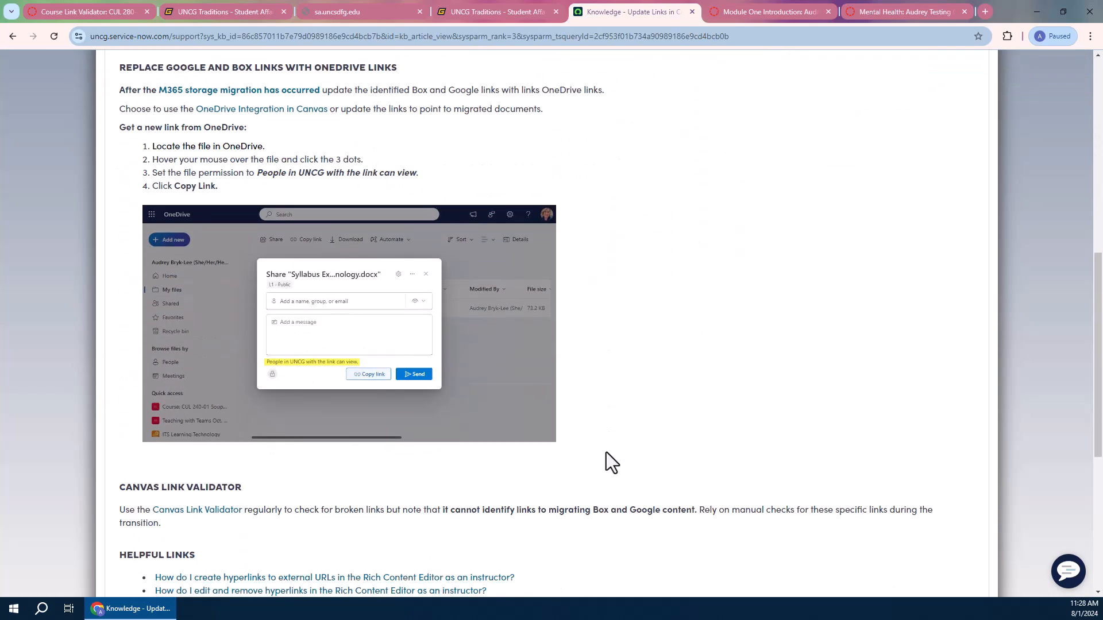
pyautogui.scroll(-3)
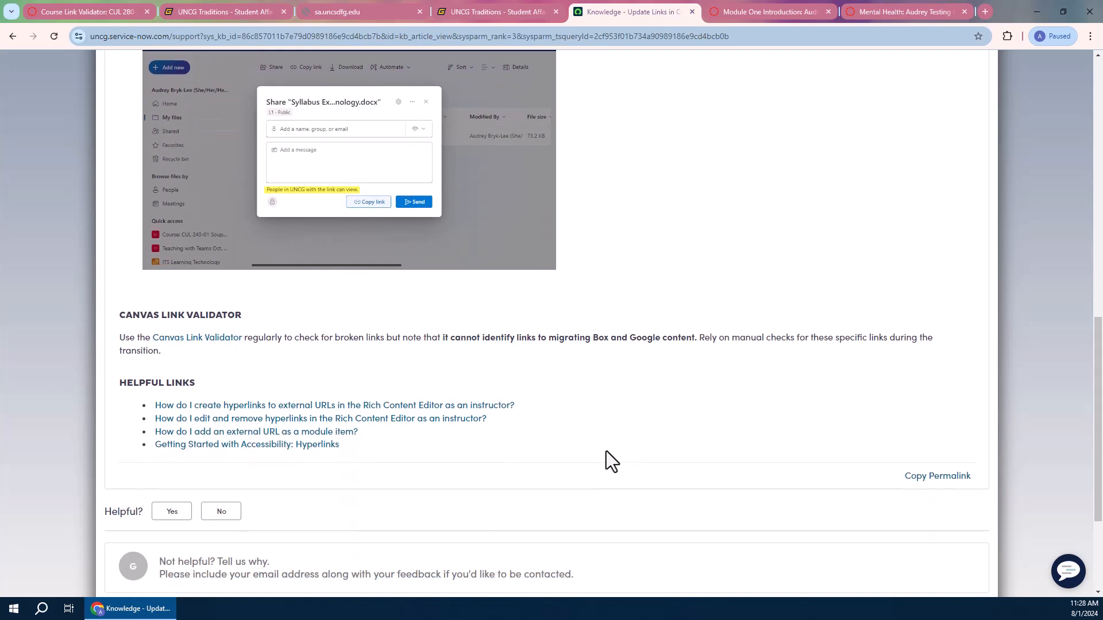